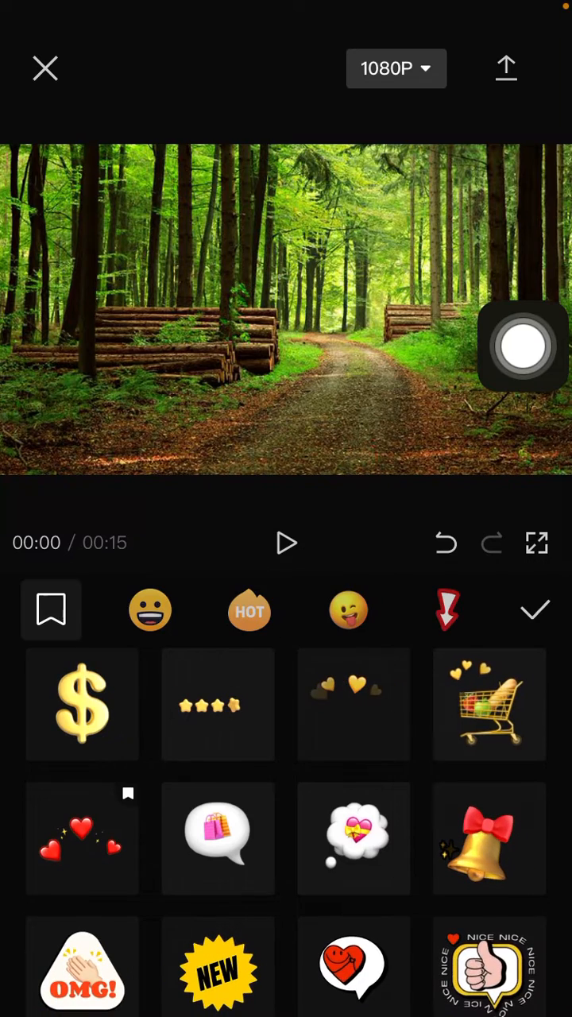
- Show the Saved sticker tab, where the single red hearts sticker is listed
left_click(52, 611)
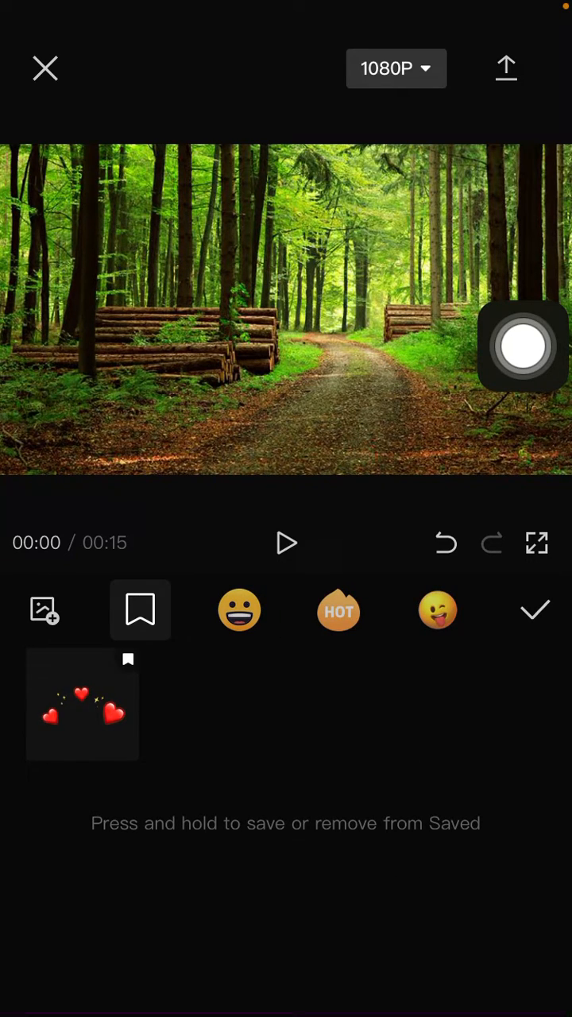
left_click_drag(522, 346, 237, 753)
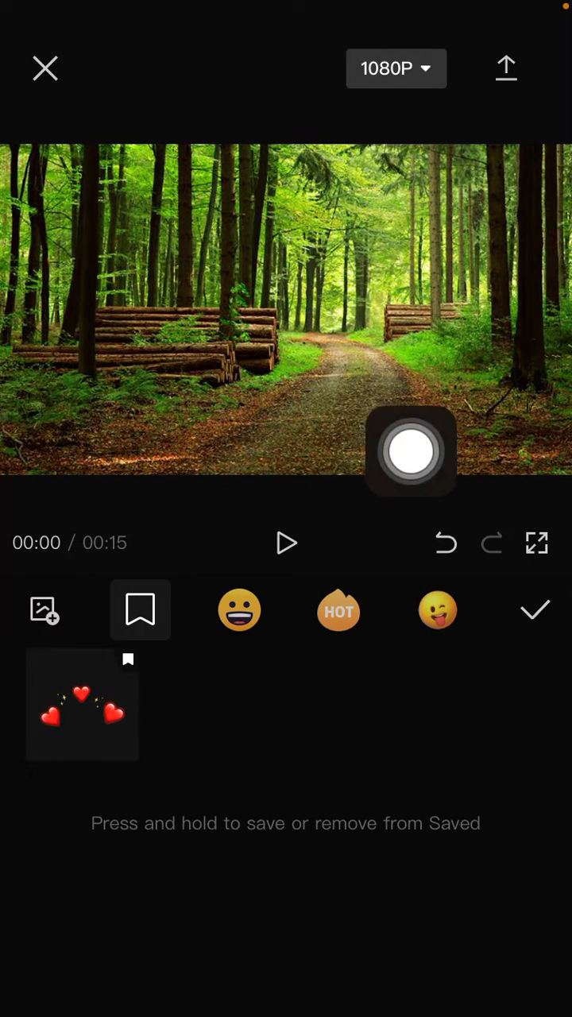
- Unsave the red hearts sticker, leaving the Saved tab empty
left_click(239, 610)
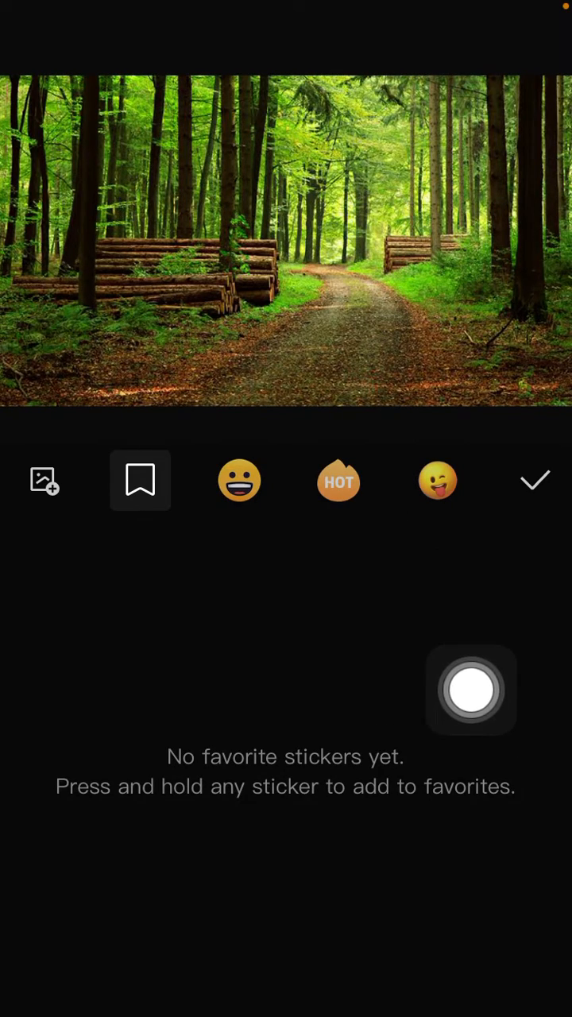
left_click_drag(472, 690, 522, 721)
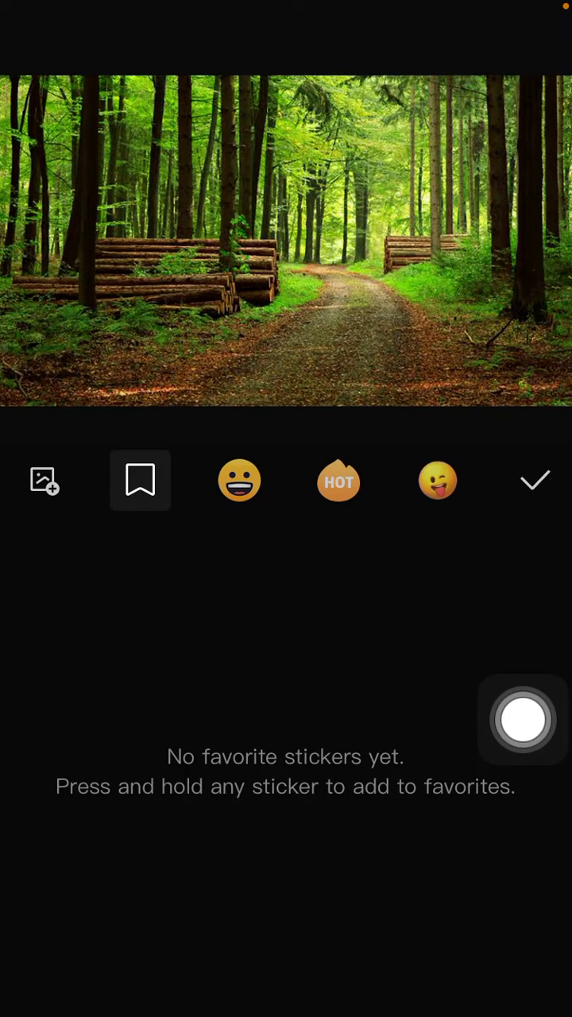